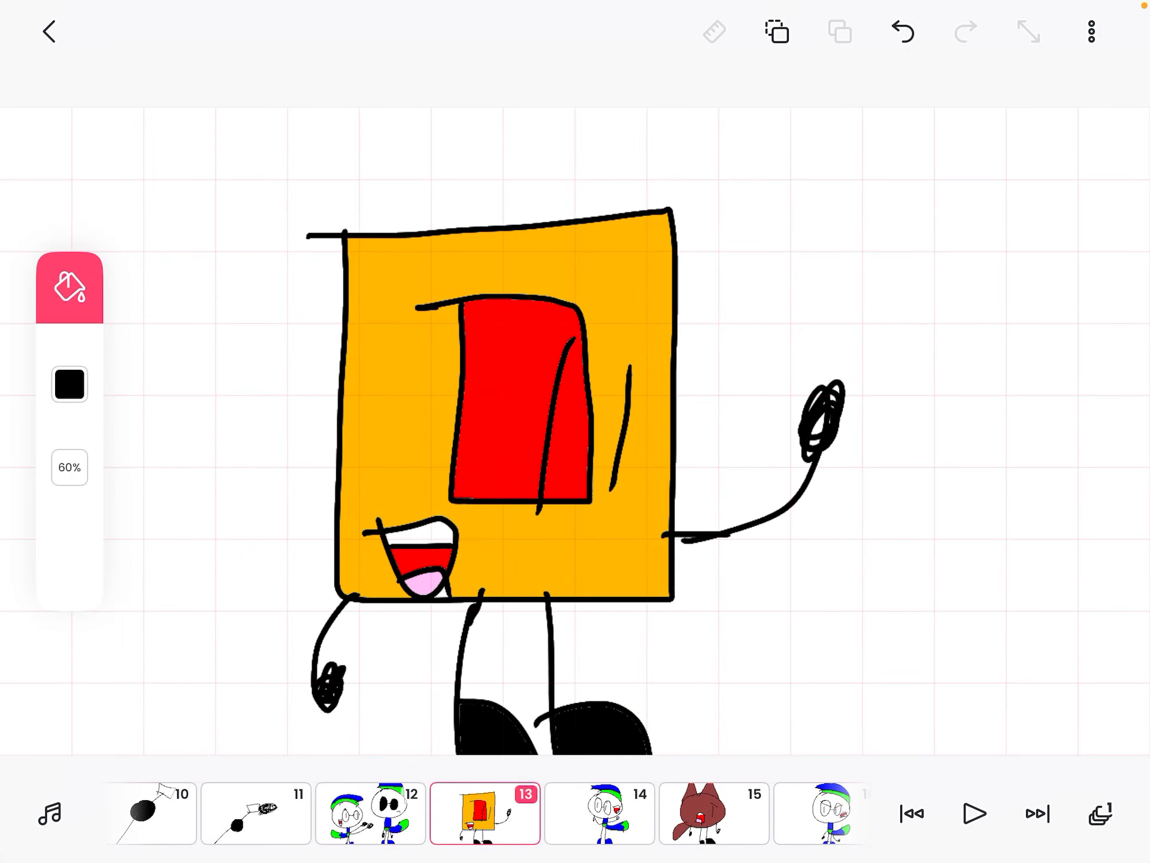
Step: Open frame 12, showing the two glasses-wearing characters in blue and green hats
click(486, 813)
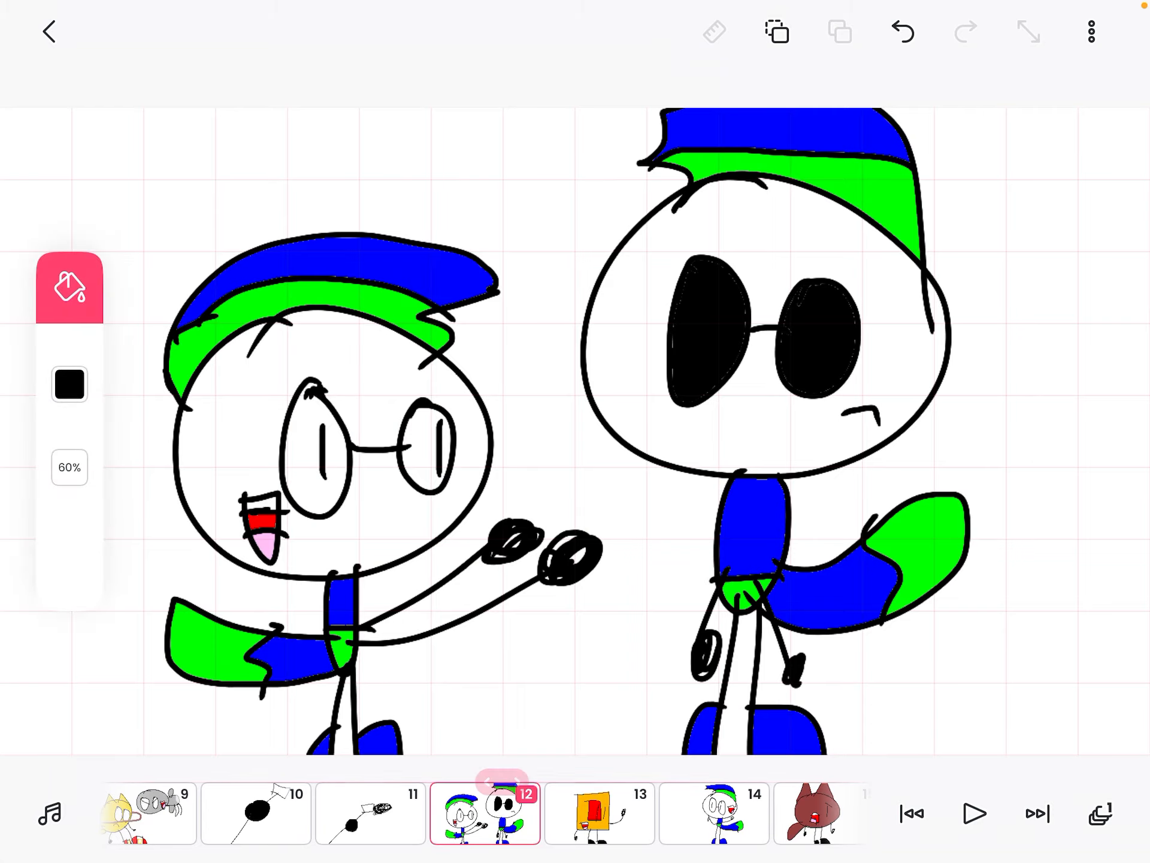
Step: Flip past the brown cat in frame 15 to the angry glasses-wearing character in frame 16
click(486, 783)
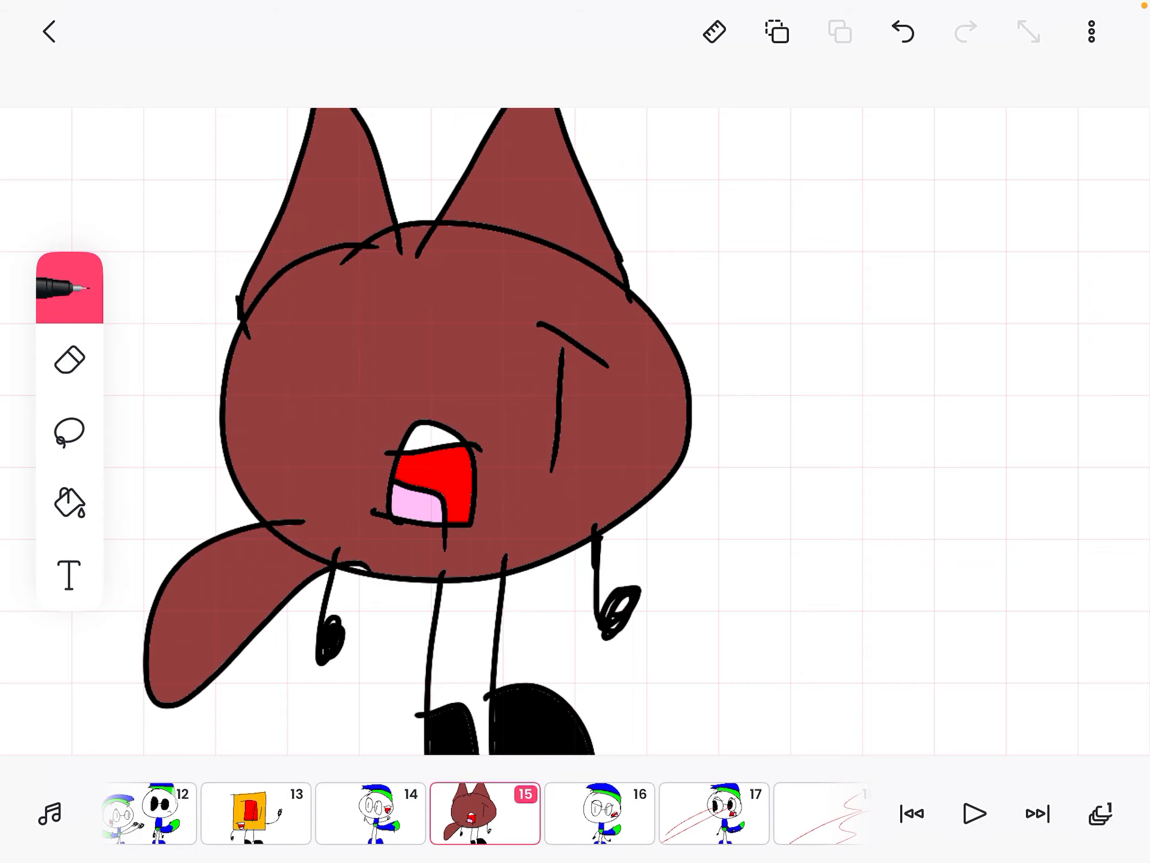
click(482, 812)
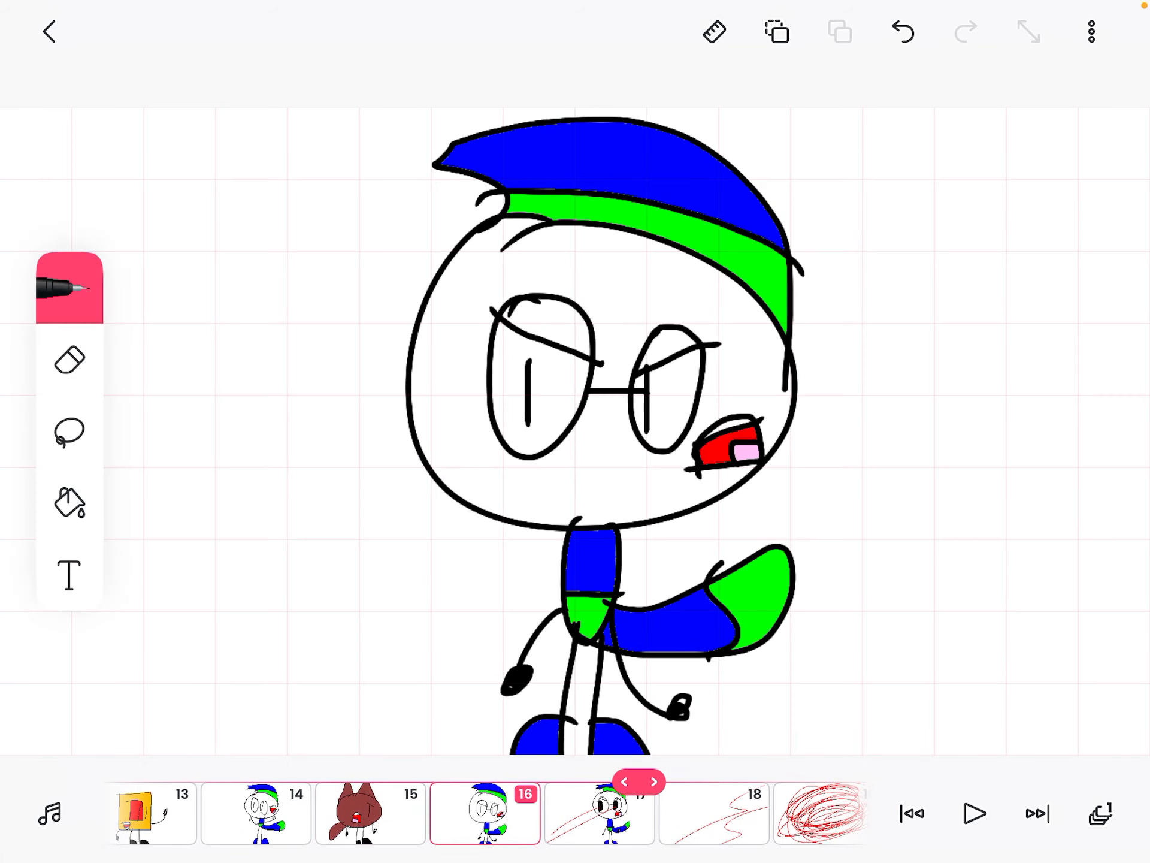